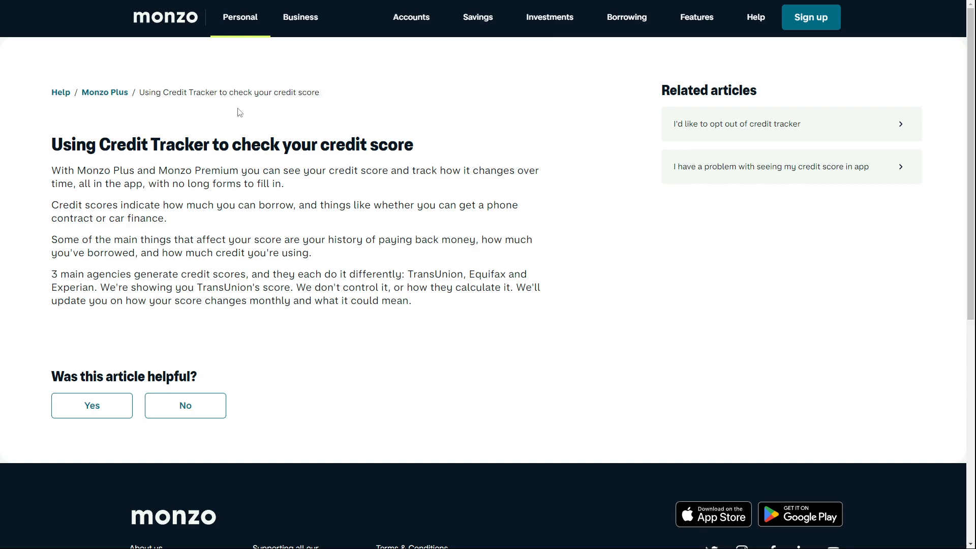
{"action": "mouse_move", "coordinate": [39, 147]}
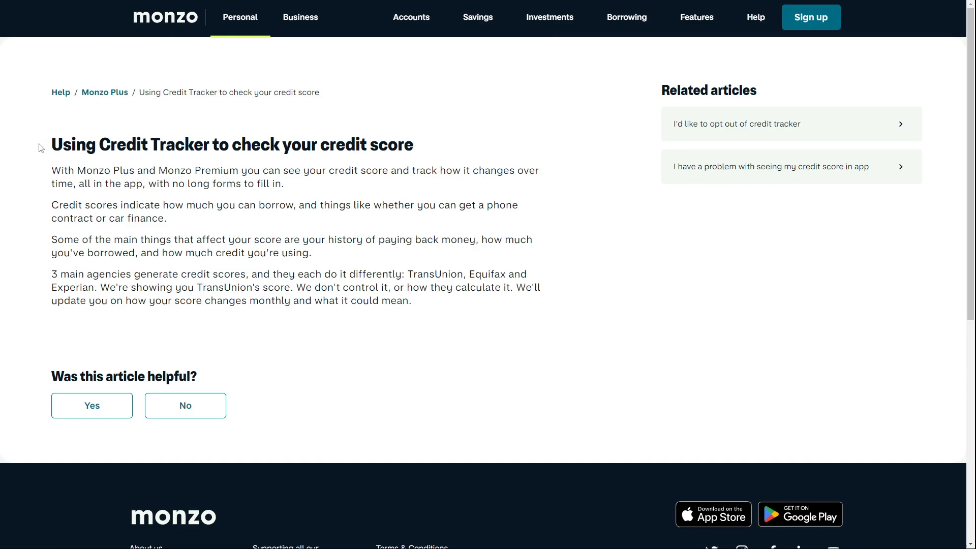
{"action": "mouse_move", "coordinate": [580, 312]}
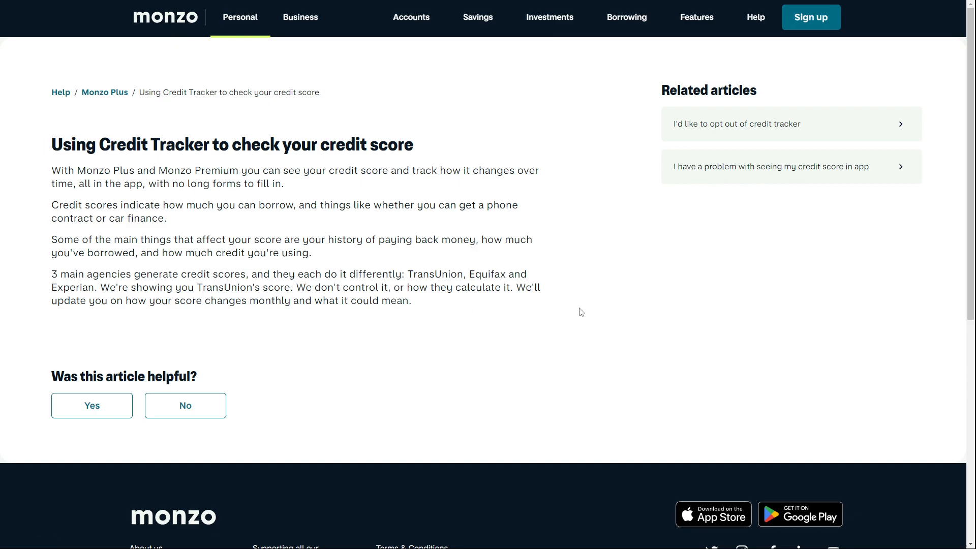
{"action": "mouse_move", "coordinate": [180, 146]}
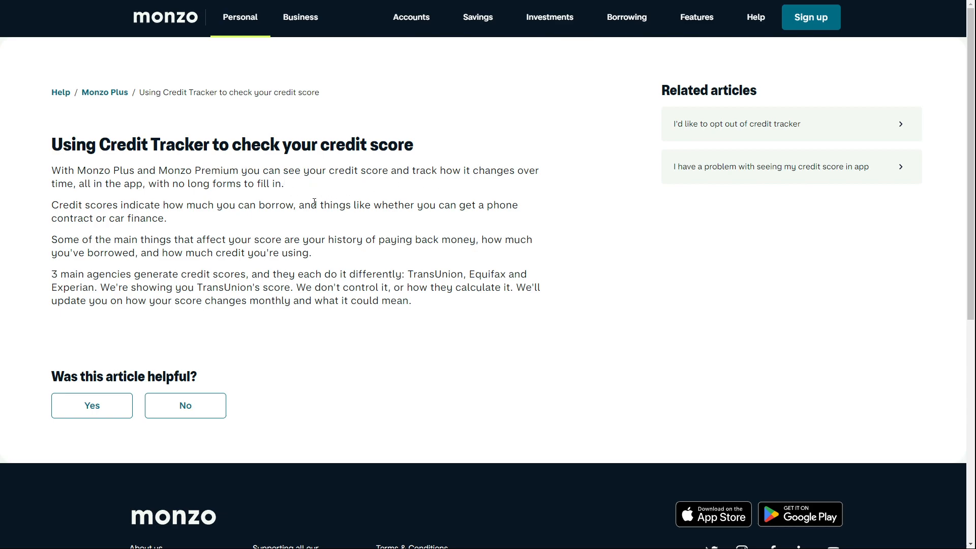
Highlight key phrases in the Credit Tracker article while reading through it
{"action": "left_click_drag", "start_coordinate": [80, 183], "coordinate": [141, 183]}
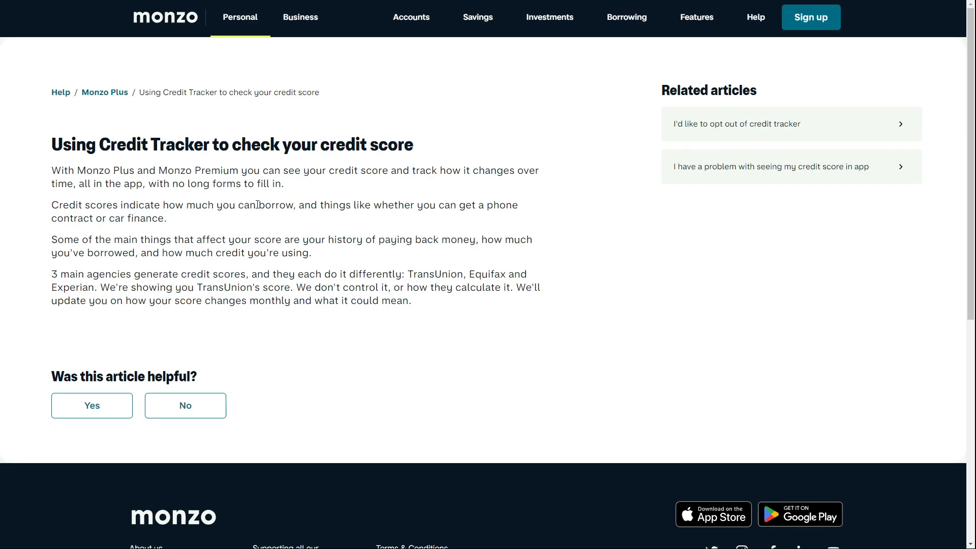
{"action": "double_click", "coordinate": [377, 204]}
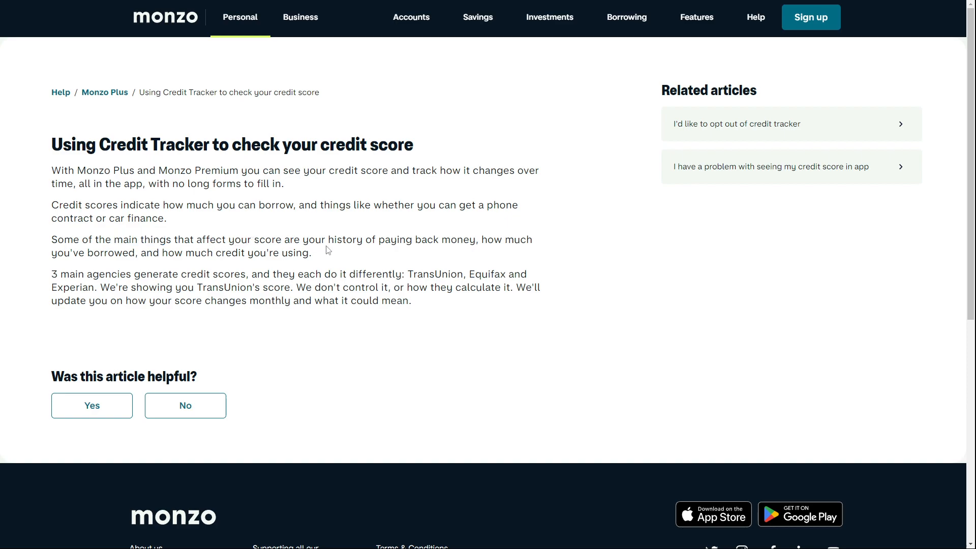
{"action": "left_click_drag", "start_coordinate": [327, 240], "coordinate": [475, 240]}
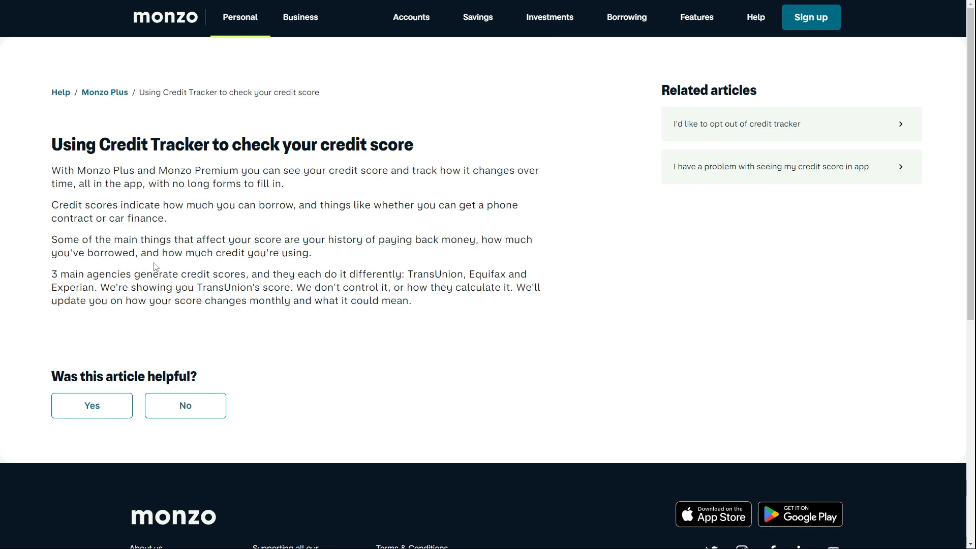
{"action": "left_click_drag", "start_coordinate": [218, 253], "coordinate": [312, 253]}
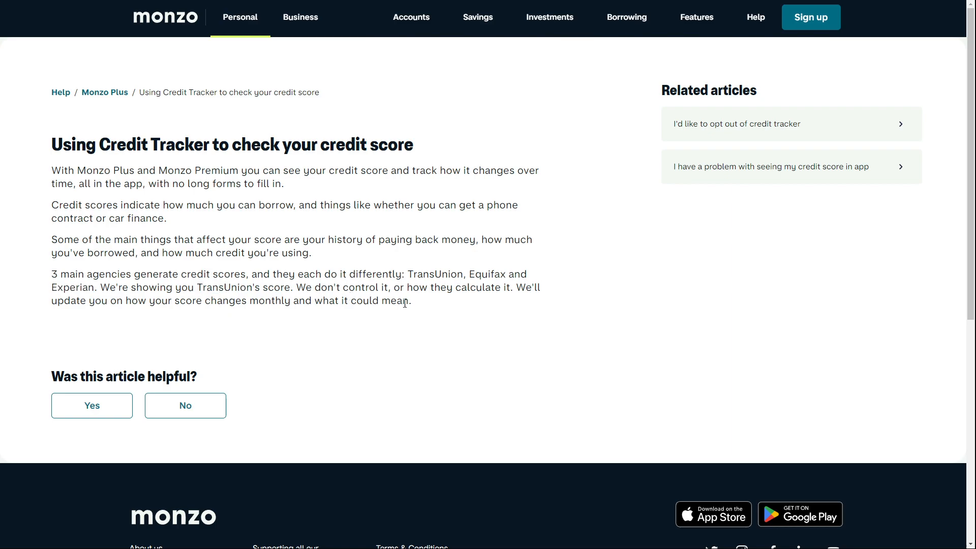
{"action": "mouse_move", "coordinate": [494, 303]}
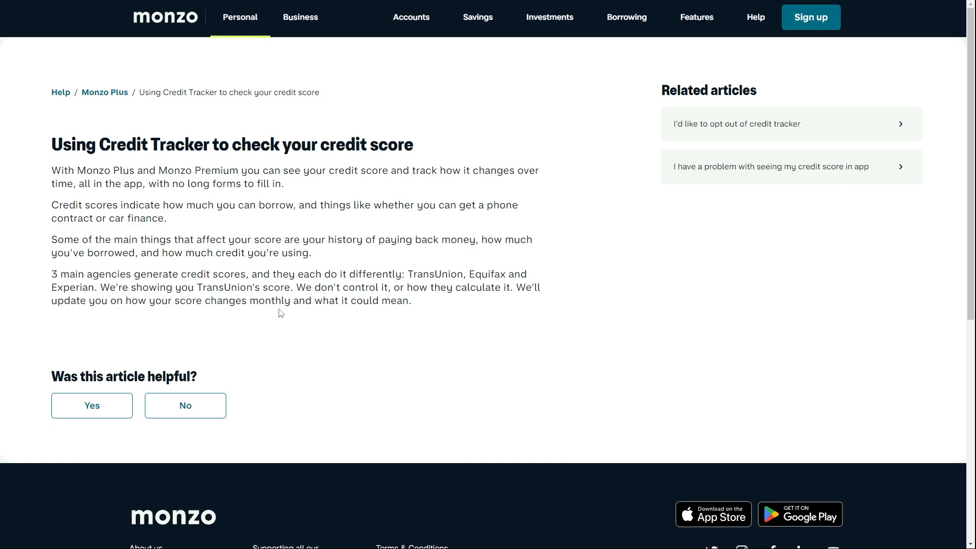
{"action": "mouse_move", "coordinate": [403, 315]}
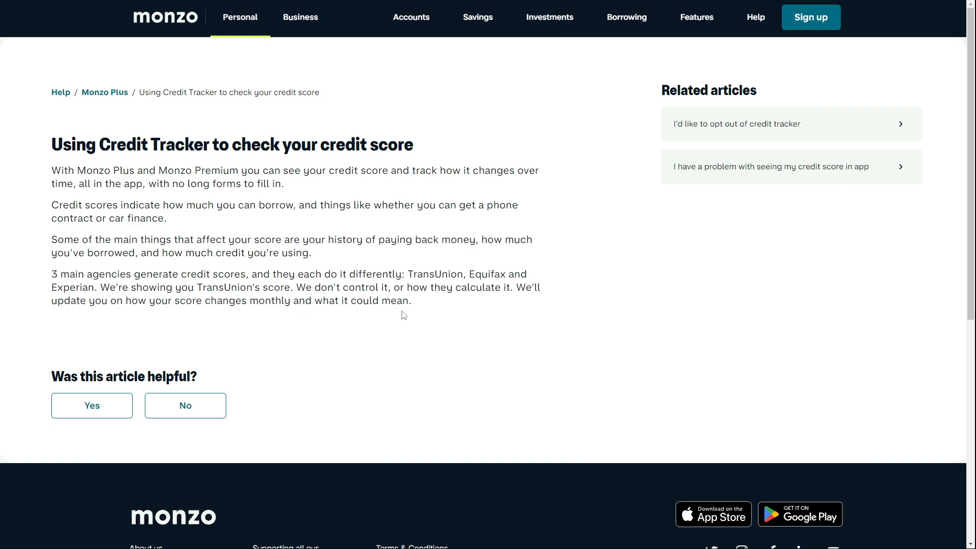
Scroll the blog post down to the phone demo of the Credit score screen showing 631
{"action": "scroll", "scroll_direction": "down", "scroll_amount": 3}
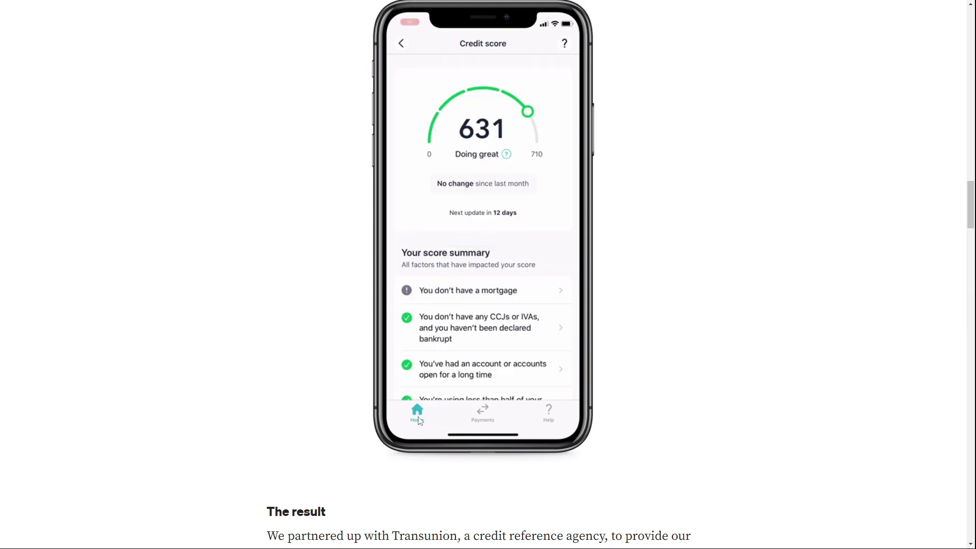
{"action": "scroll", "scroll_direction": "down", "scroll_amount": 3}
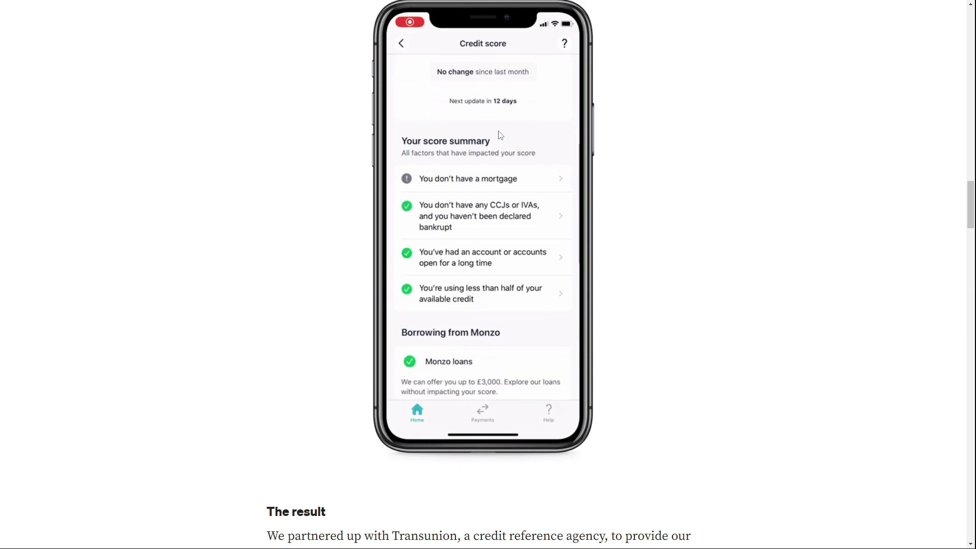
{"action": "scroll", "scroll_direction": "down", "scroll_amount": 3}
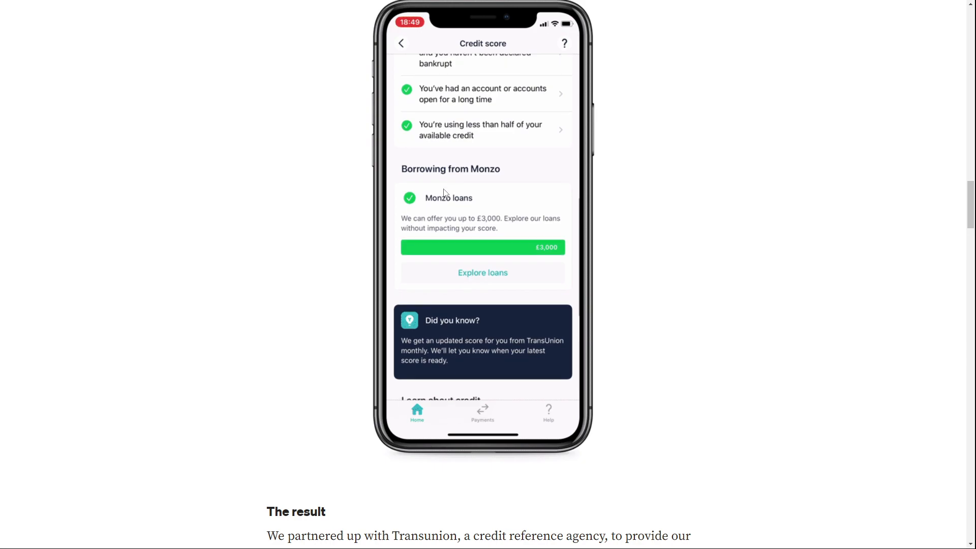
{"action": "scroll", "scroll_direction": "down", "scroll_amount": 3}
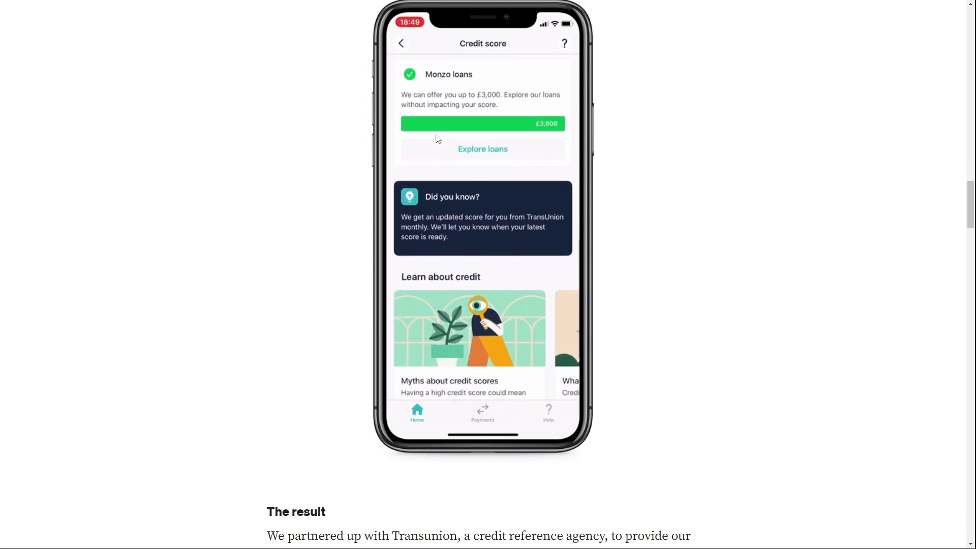
{"action": "scroll", "scroll_direction": "down", "scroll_amount": 3}
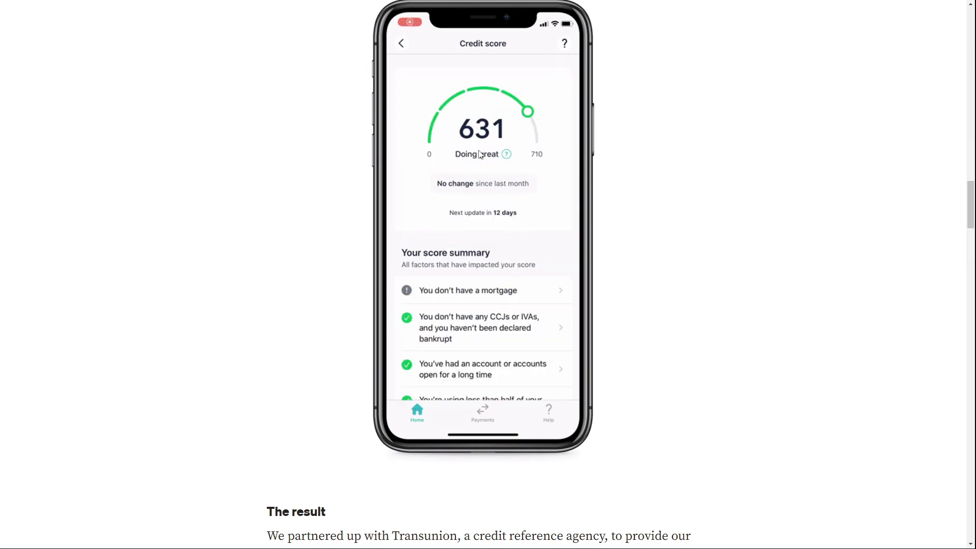
{"action": "scroll", "scroll_direction": "down", "scroll_amount": 3}
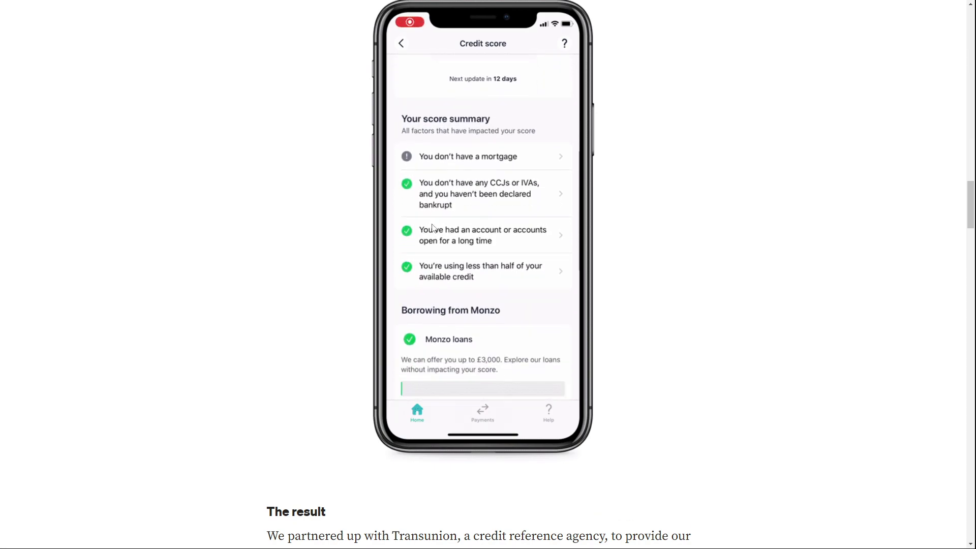
{"action": "scroll", "scroll_direction": "down", "scroll_amount": 3}
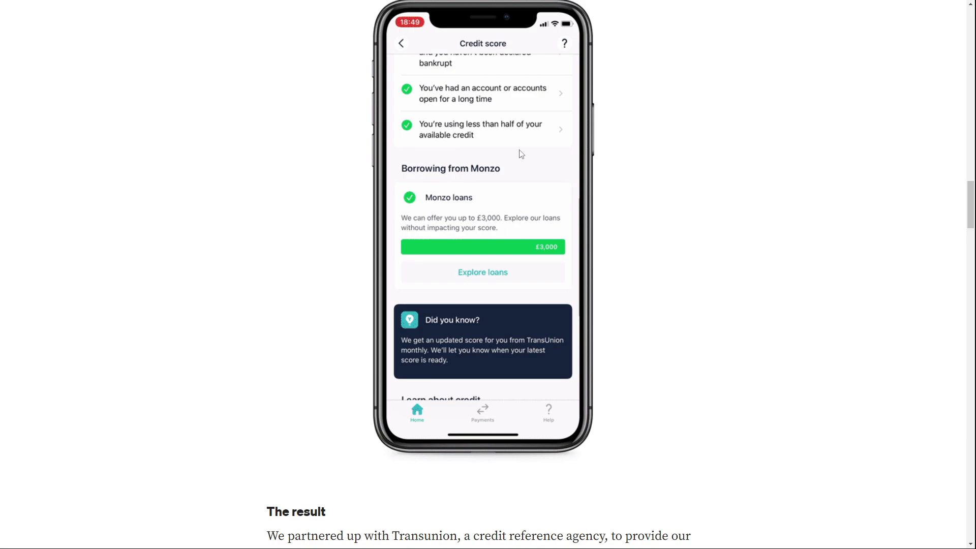
{"action": "scroll", "scroll_direction": "down", "scroll_amount": 3}
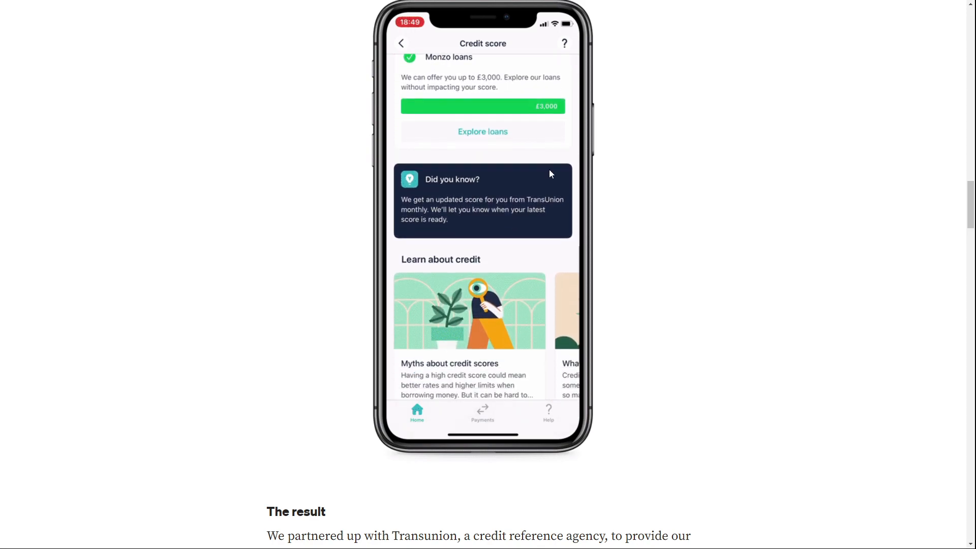
{"action": "scroll", "scroll_direction": "down", "scroll_amount": 3}
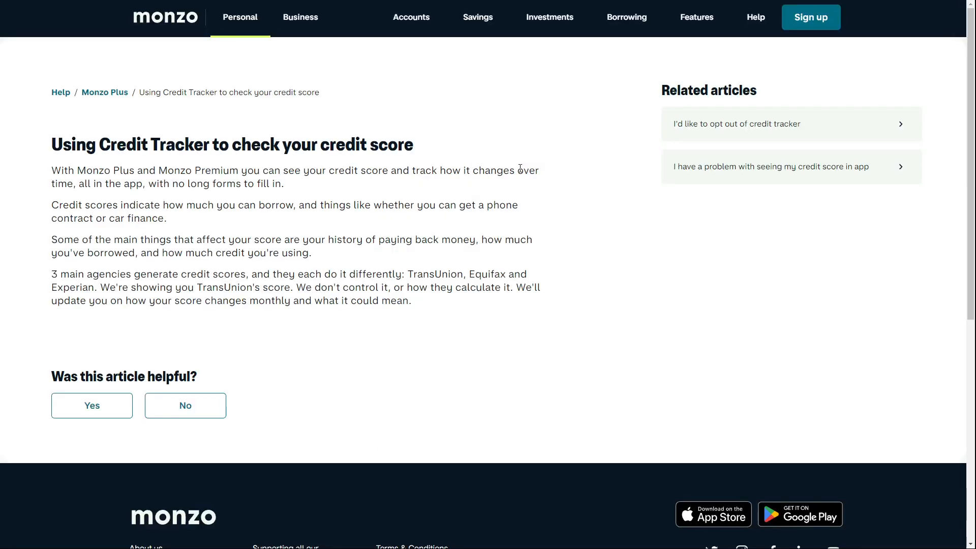
{"action": "mouse_move", "coordinate": [695, 256]}
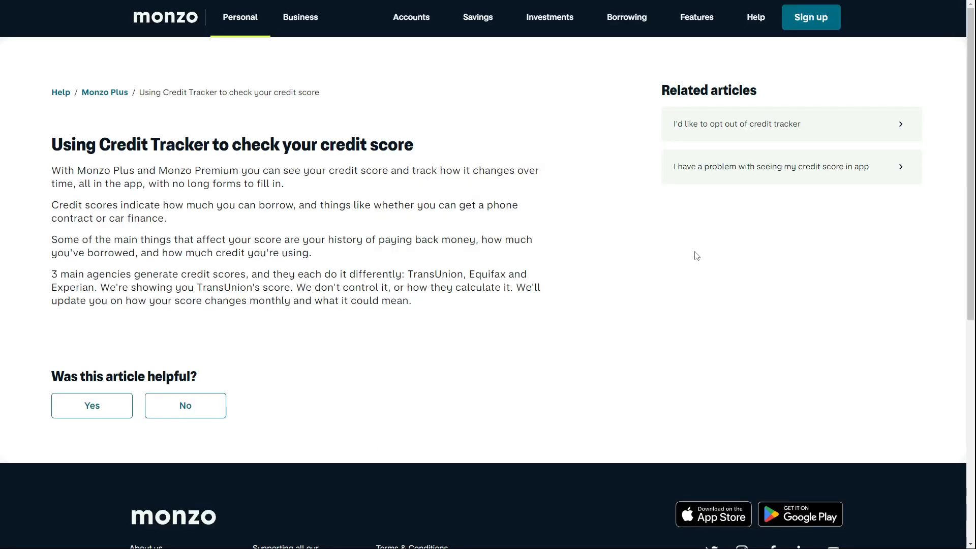